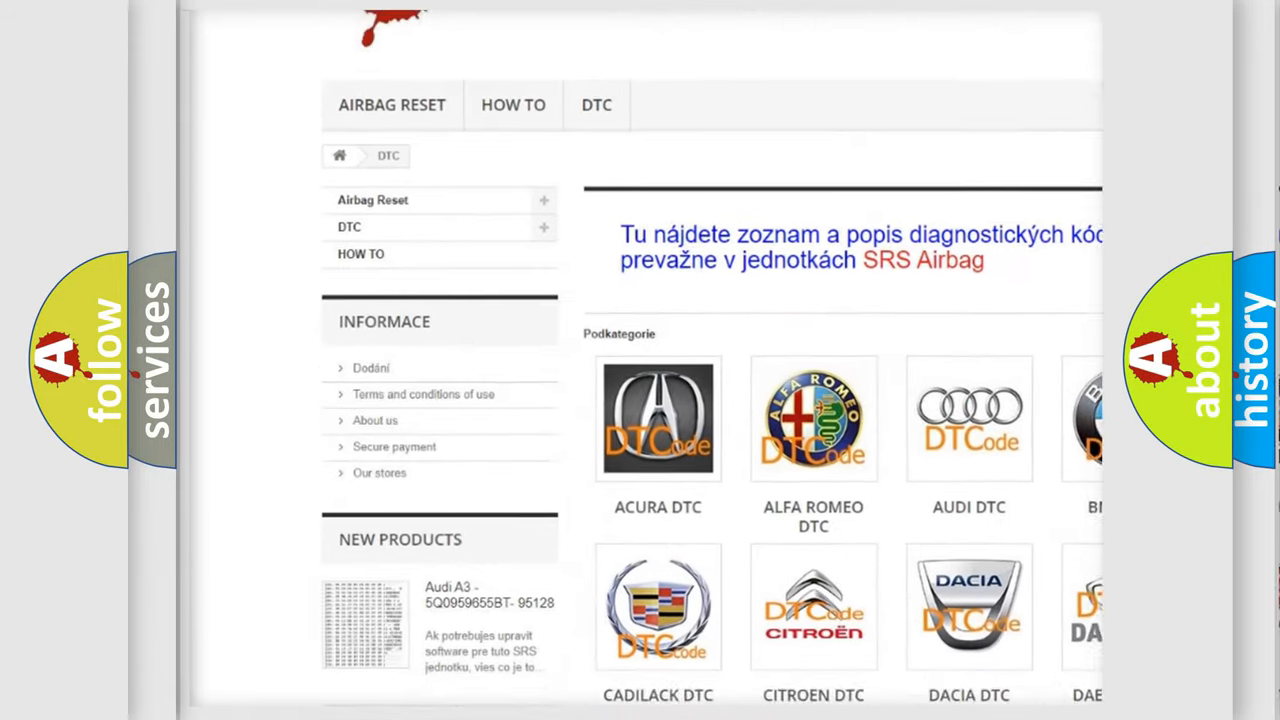
scroll(down, 3)
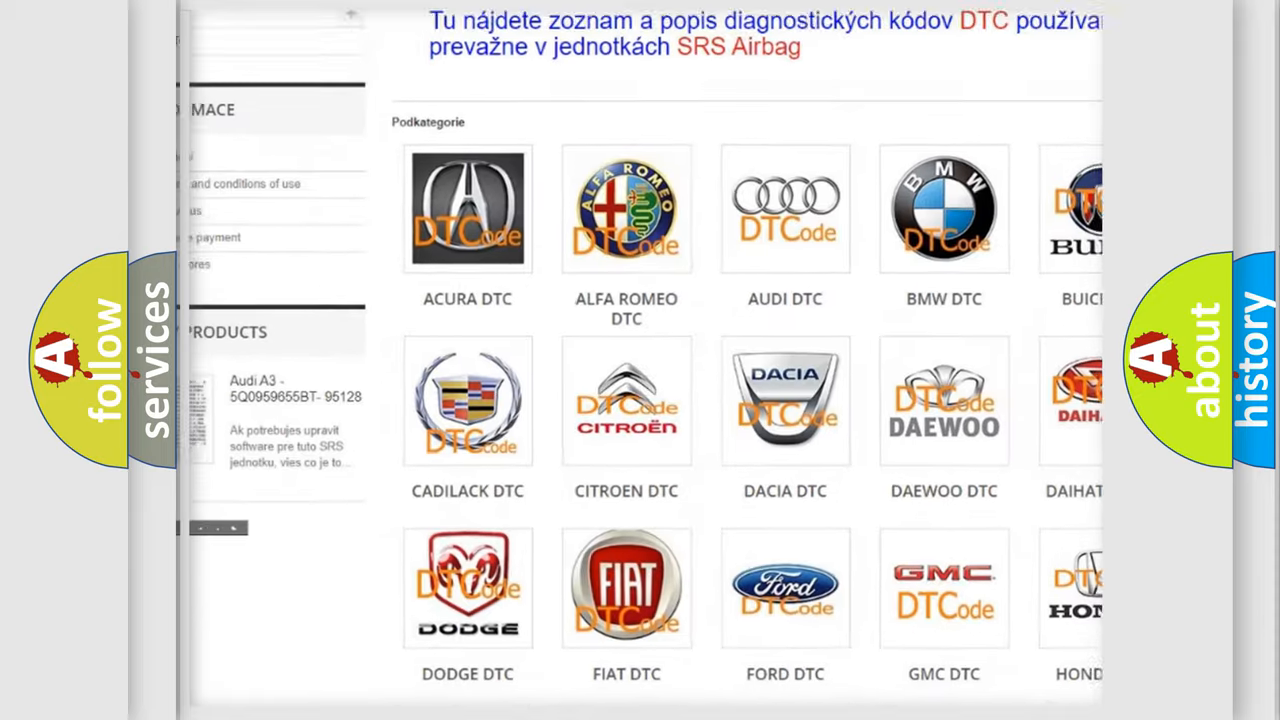
scroll(down, 3)
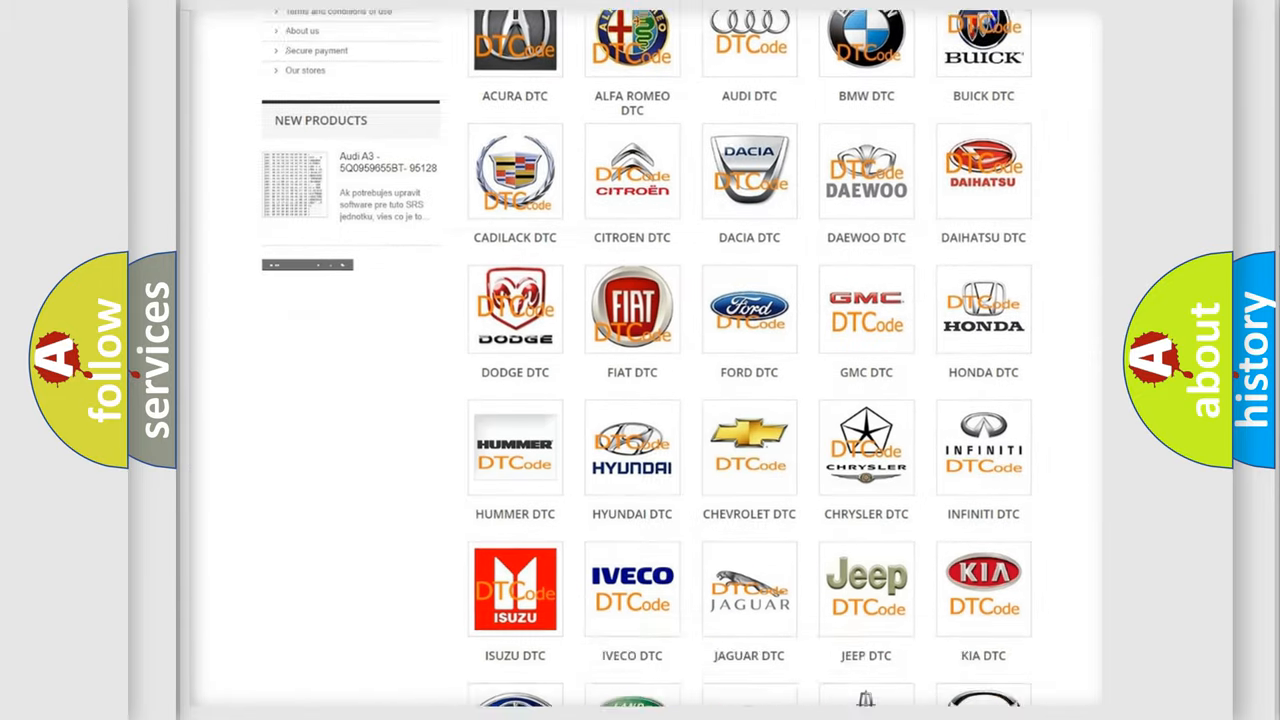
scroll(down, 3)
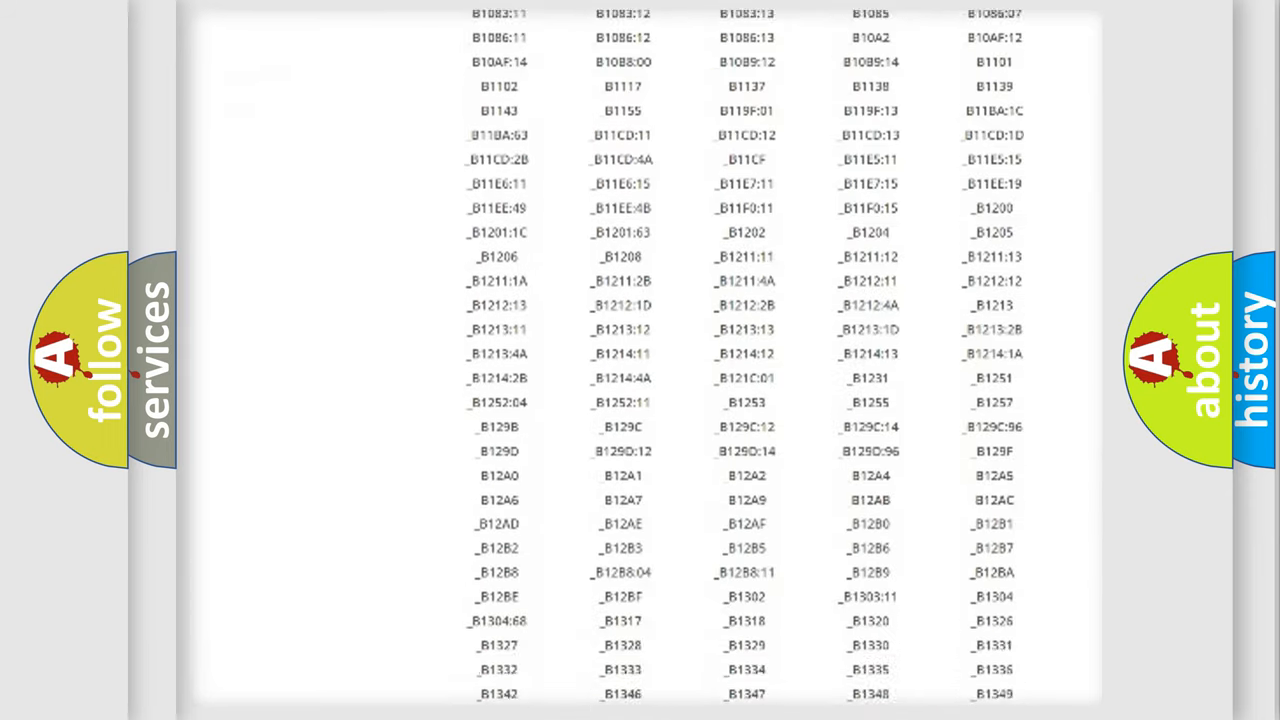
scroll(down, 3)
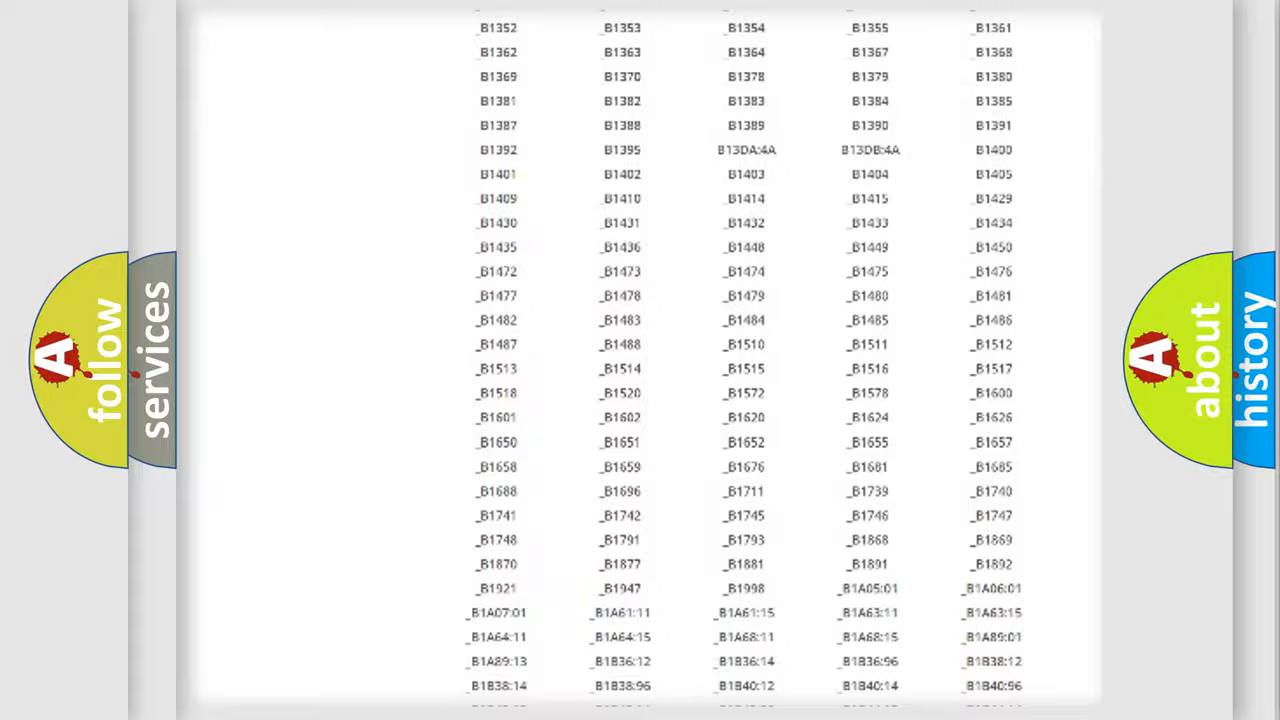